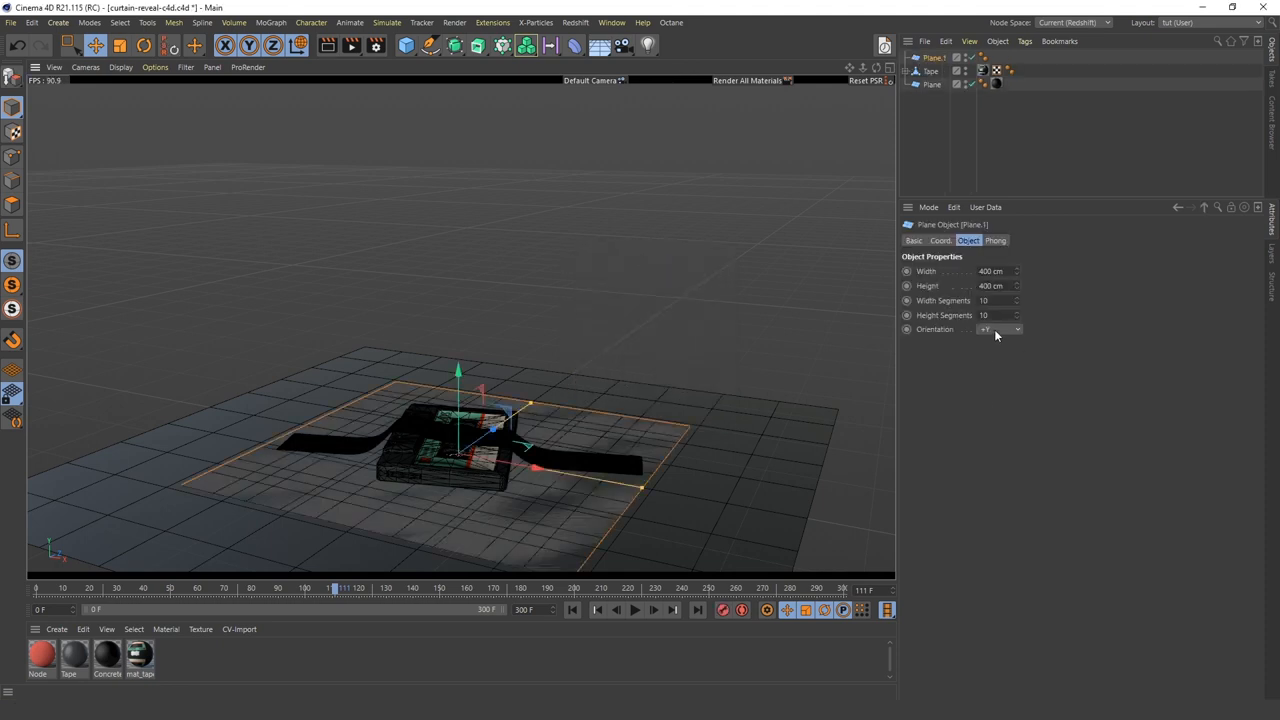
Step: Set Plane.1's orientation to a vertical axis so it stands upright behind the tape
click(999, 329)
text(cy)
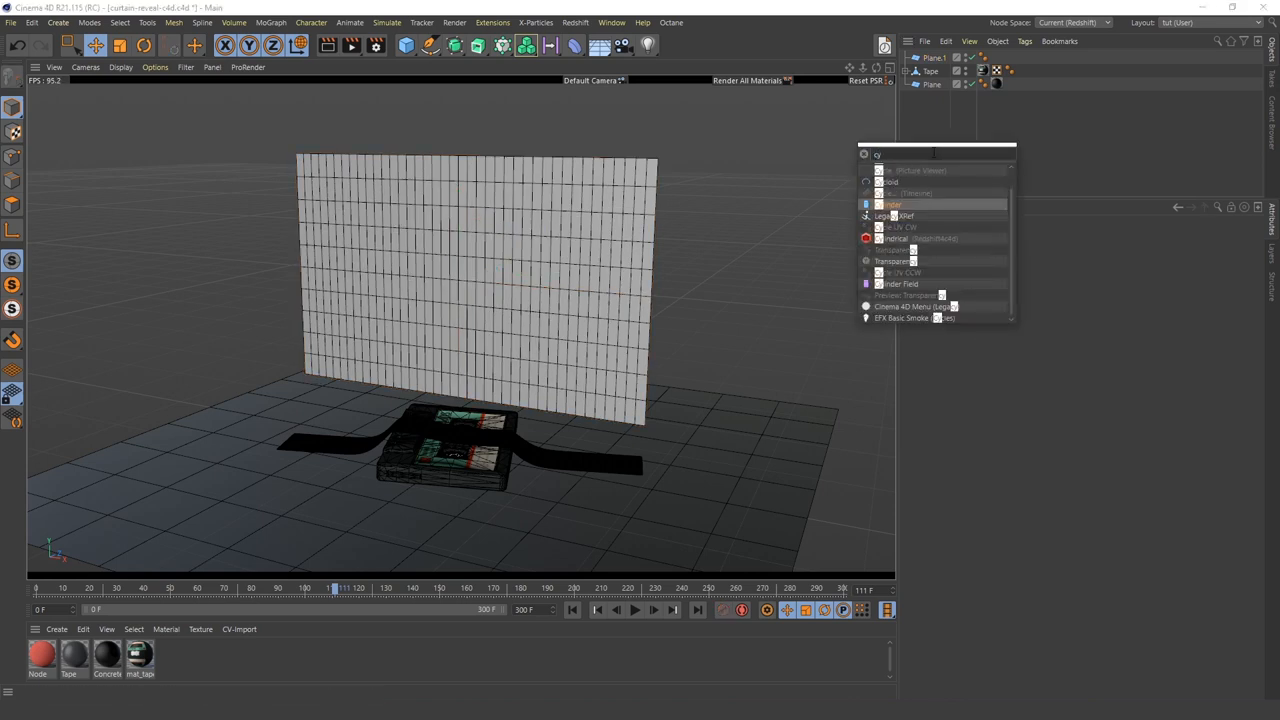
Step: Create a Cylinder and orient it along +X as a 430 cm rod, 3 cm radius
click(1005, 329)
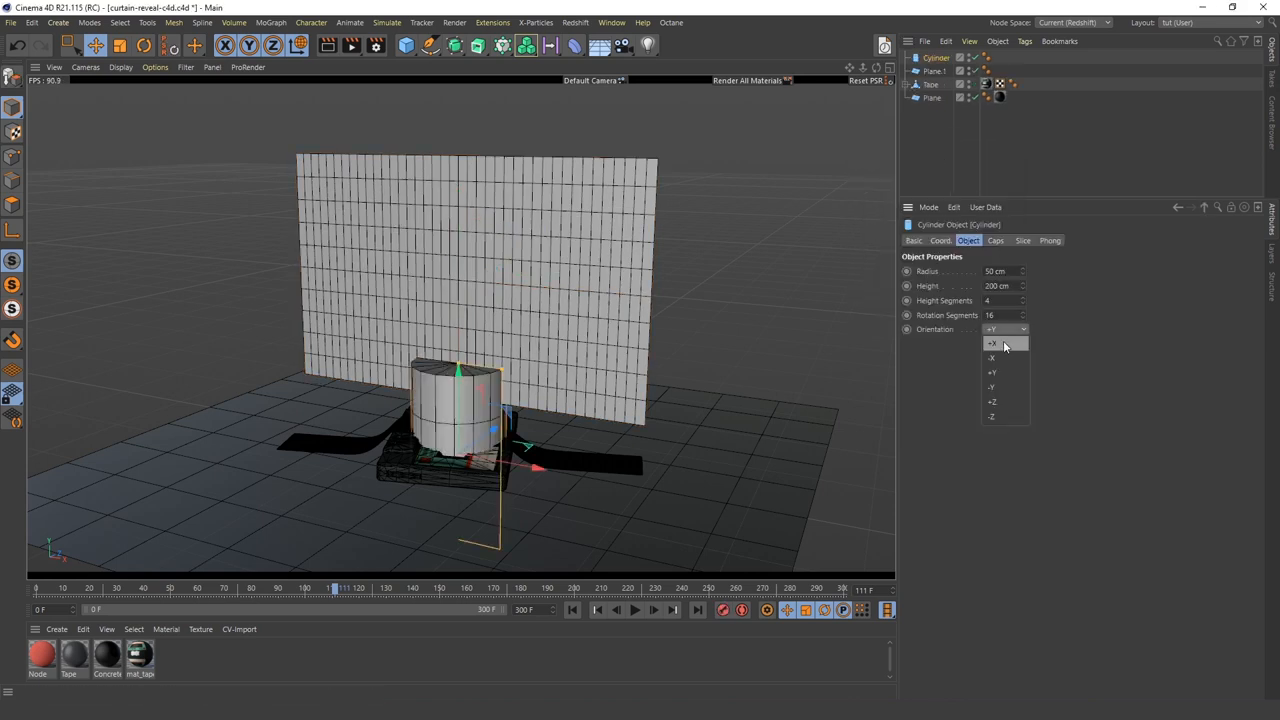
click(992, 343)
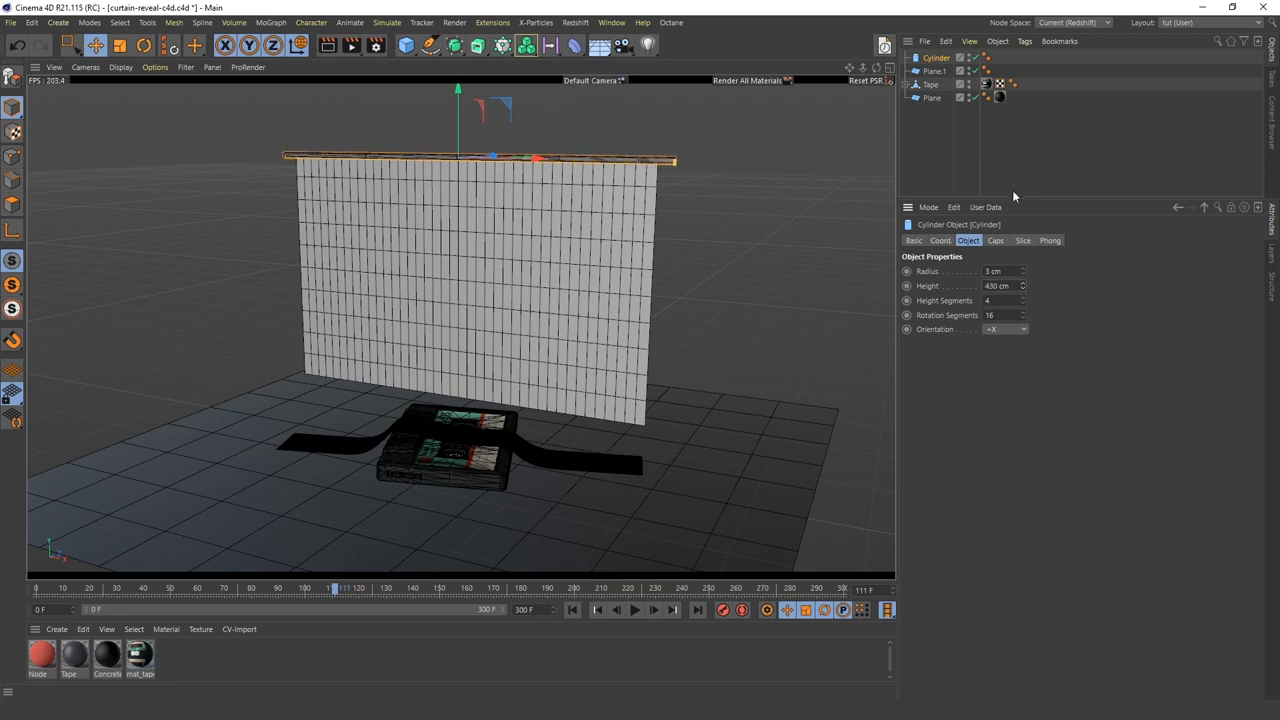
Step: Make Plane.1 editable, resize the floor to 700x700 cm, and add Cloth and Collider tags
click(933, 70)
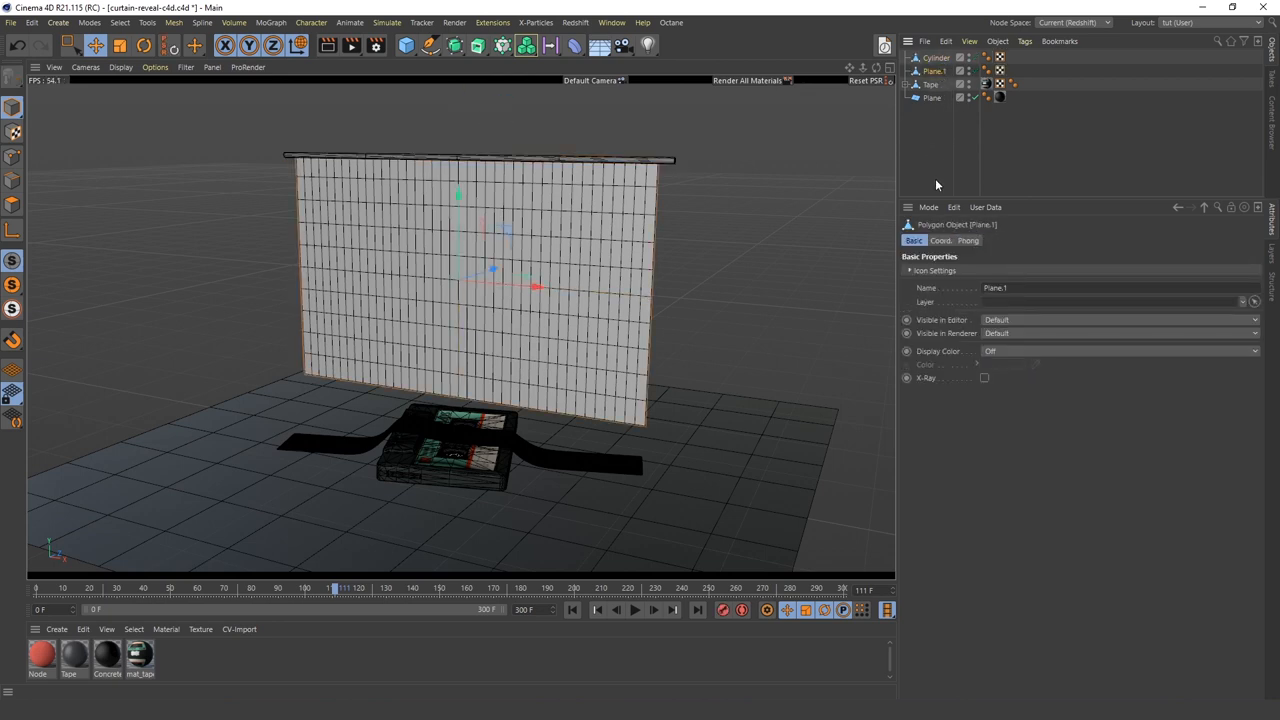
click(985, 70)
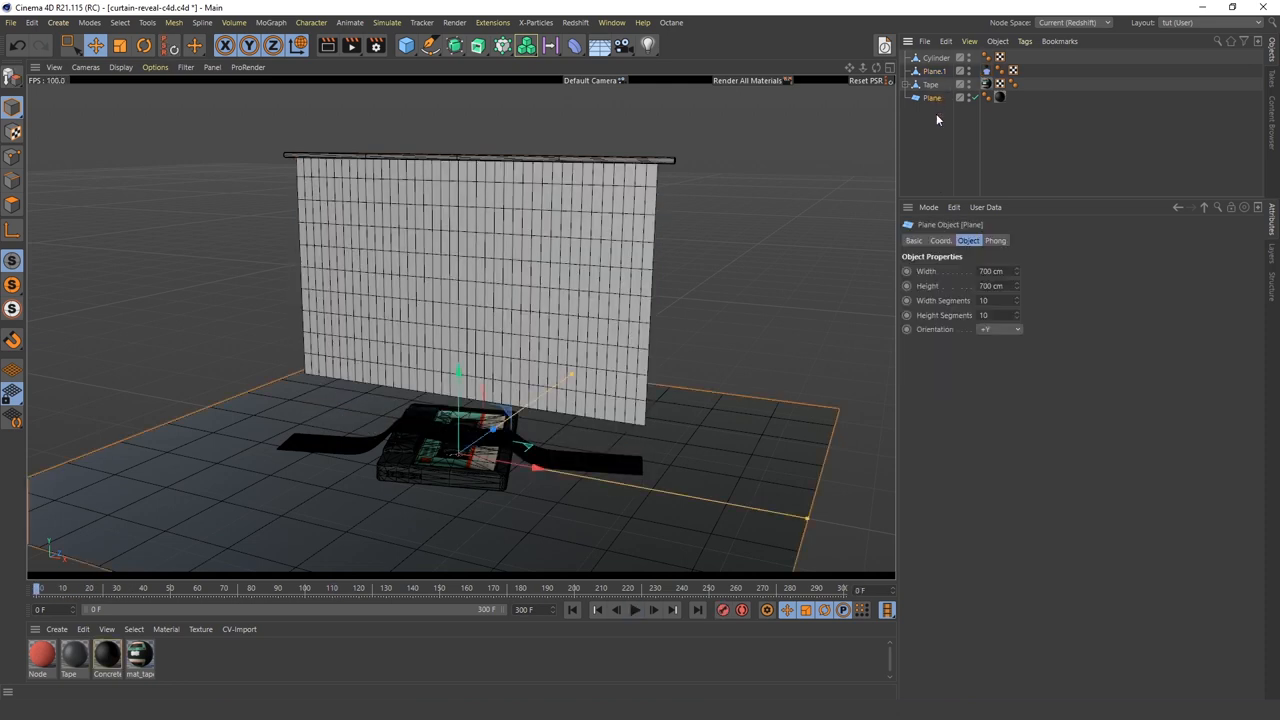
text(cloth)
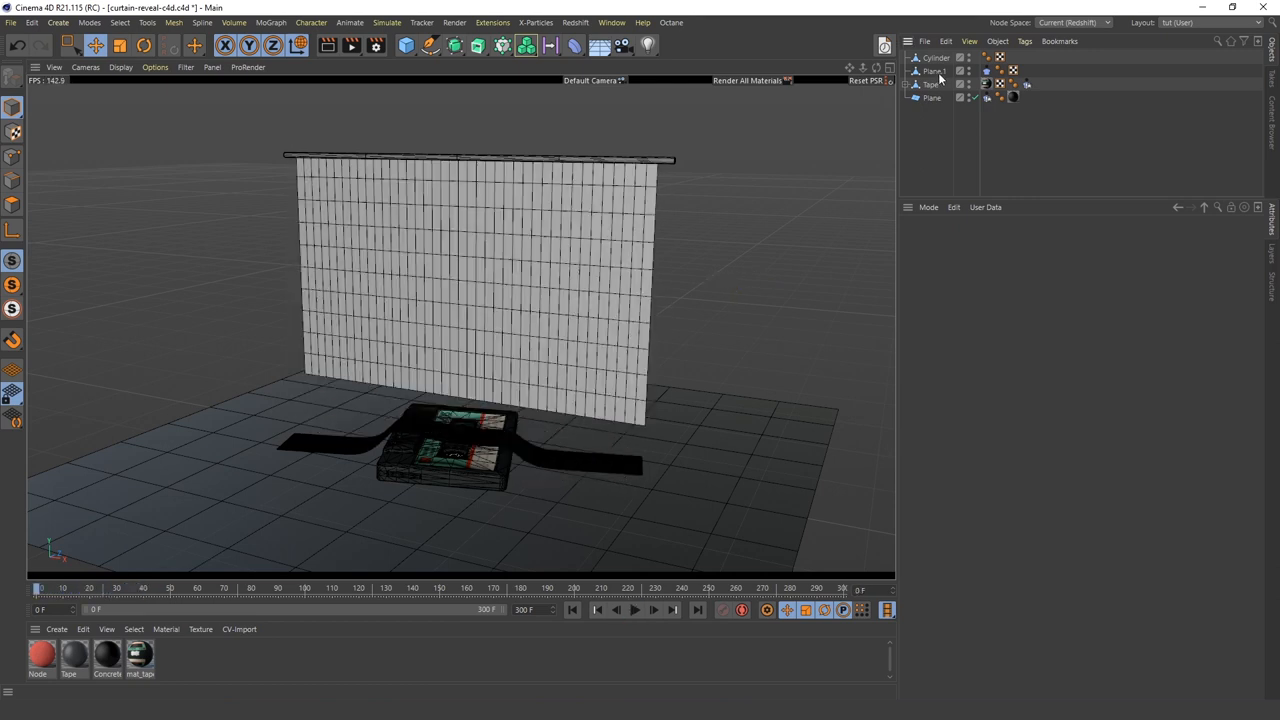
Step: Rename Plane.1 to Curtain and belt its top row of points to the Cylinder
click(935, 71)
text(Curtain)
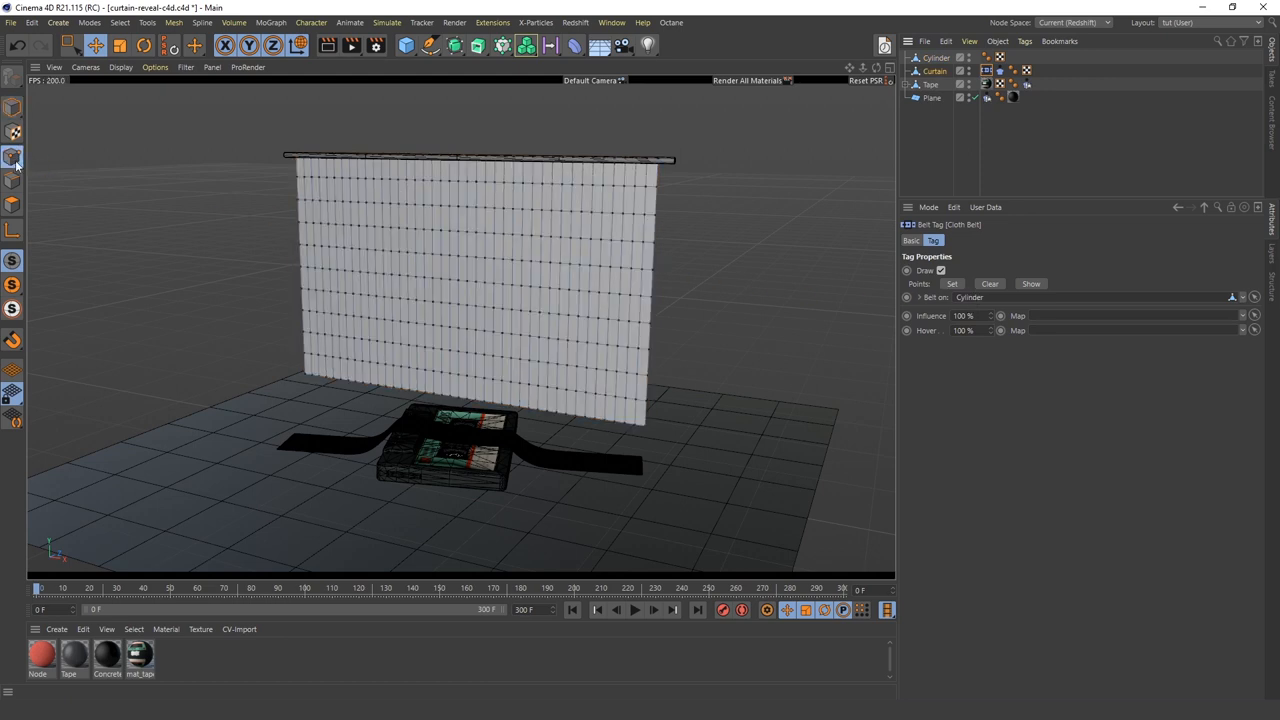
click(14, 157)
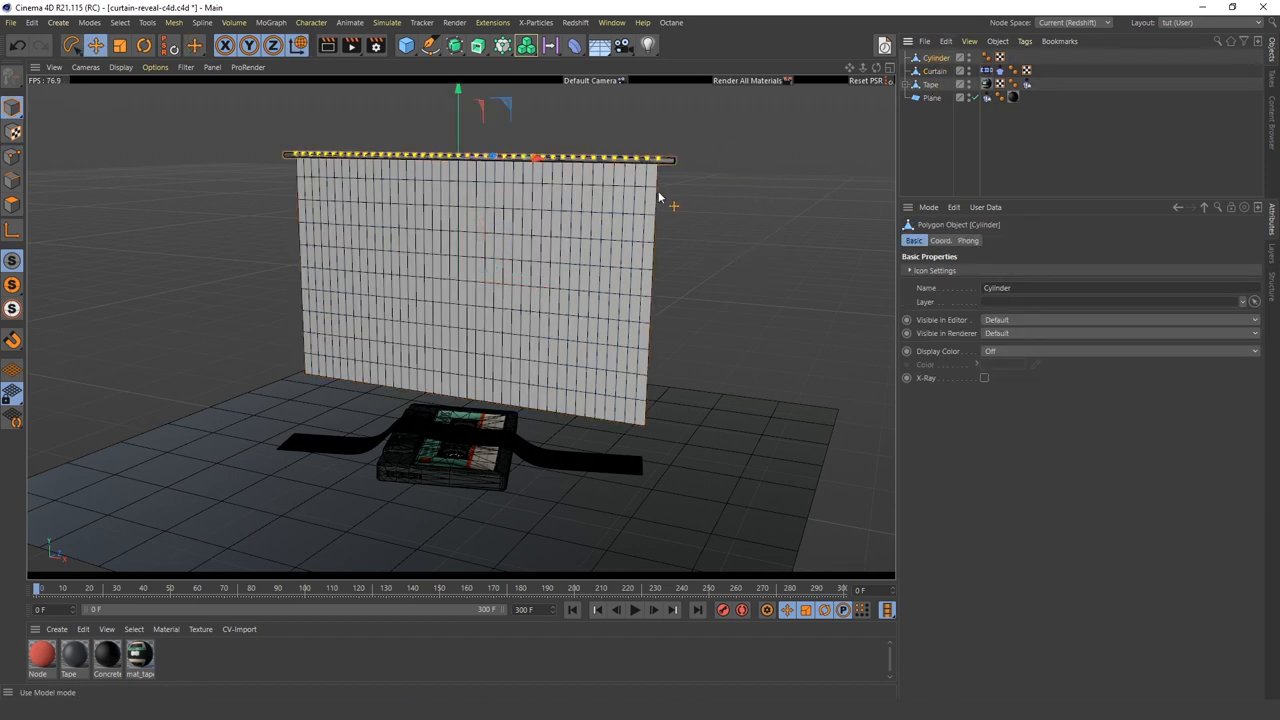
Step: Set the end frame to 350 F and play the cloth simulation
click(635, 609)
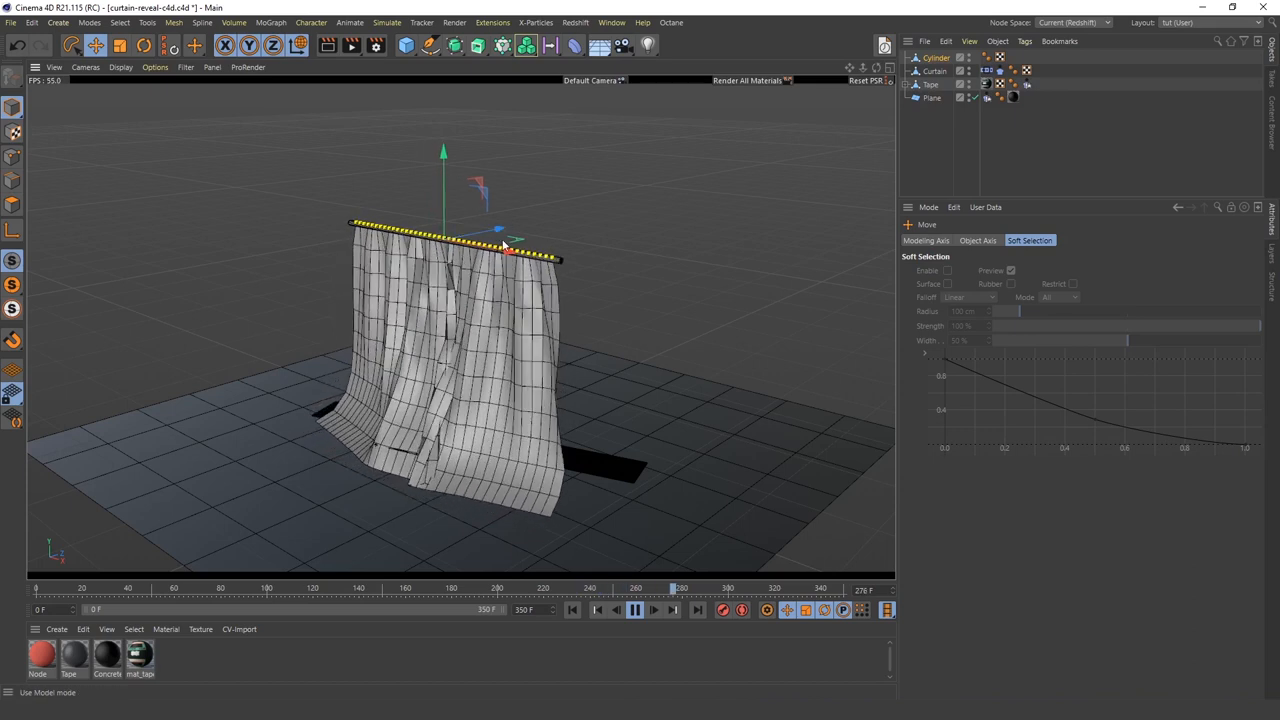
Step: Open the Curtain's Cloth tag and show its Dresser tab
click(1000, 70)
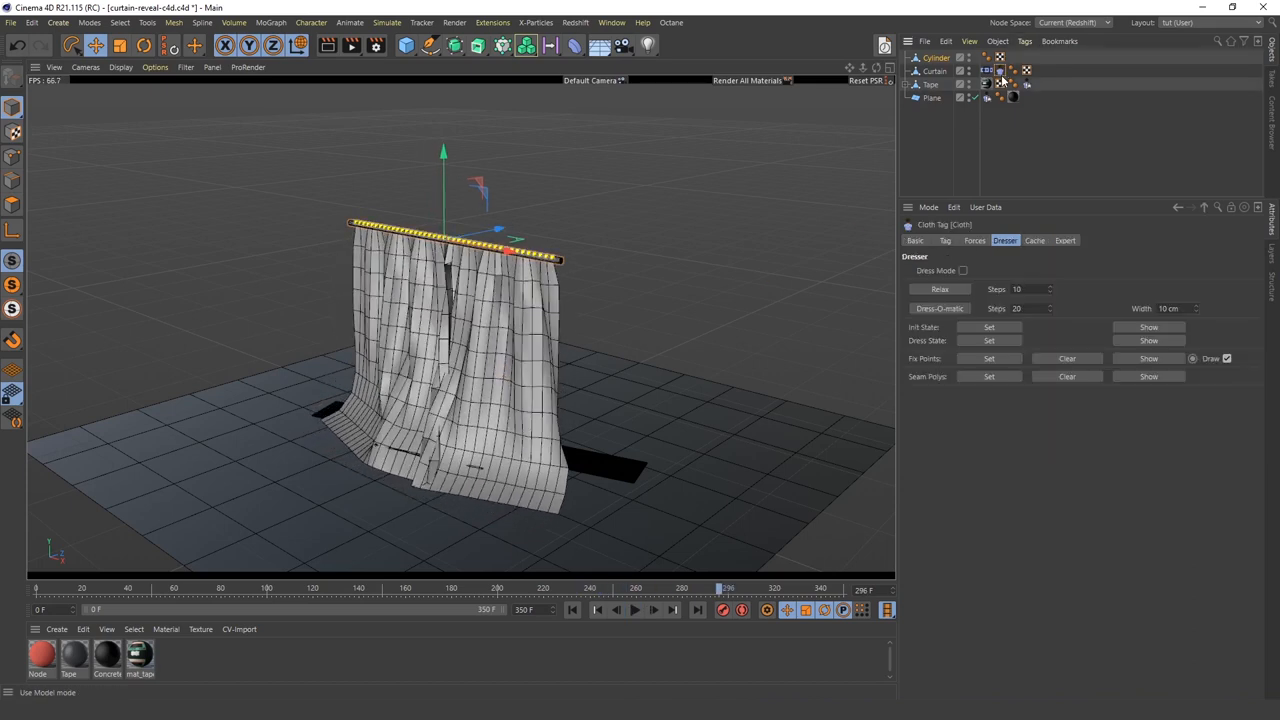
mouse_move(933, 338)
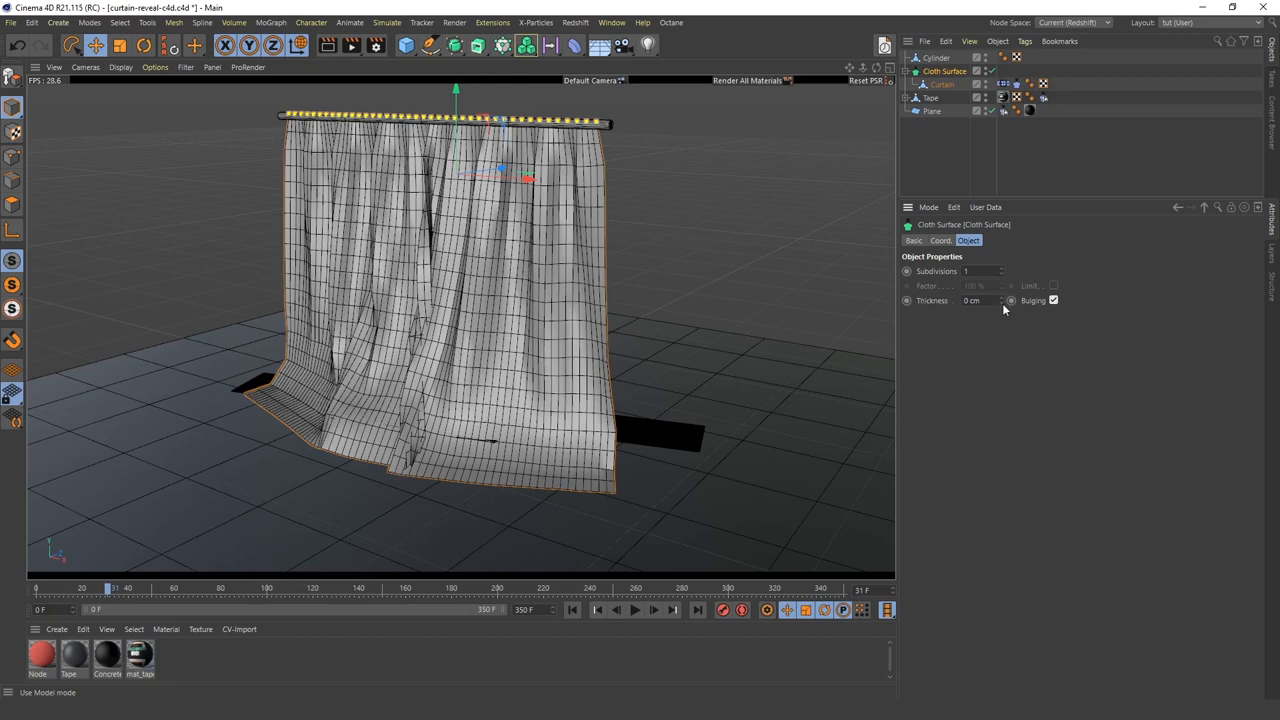
Step: Set Cloth Surface thickness to -1 cm and parent a Subdivision Surface over Curtain
drag(985, 300, 965, 300)
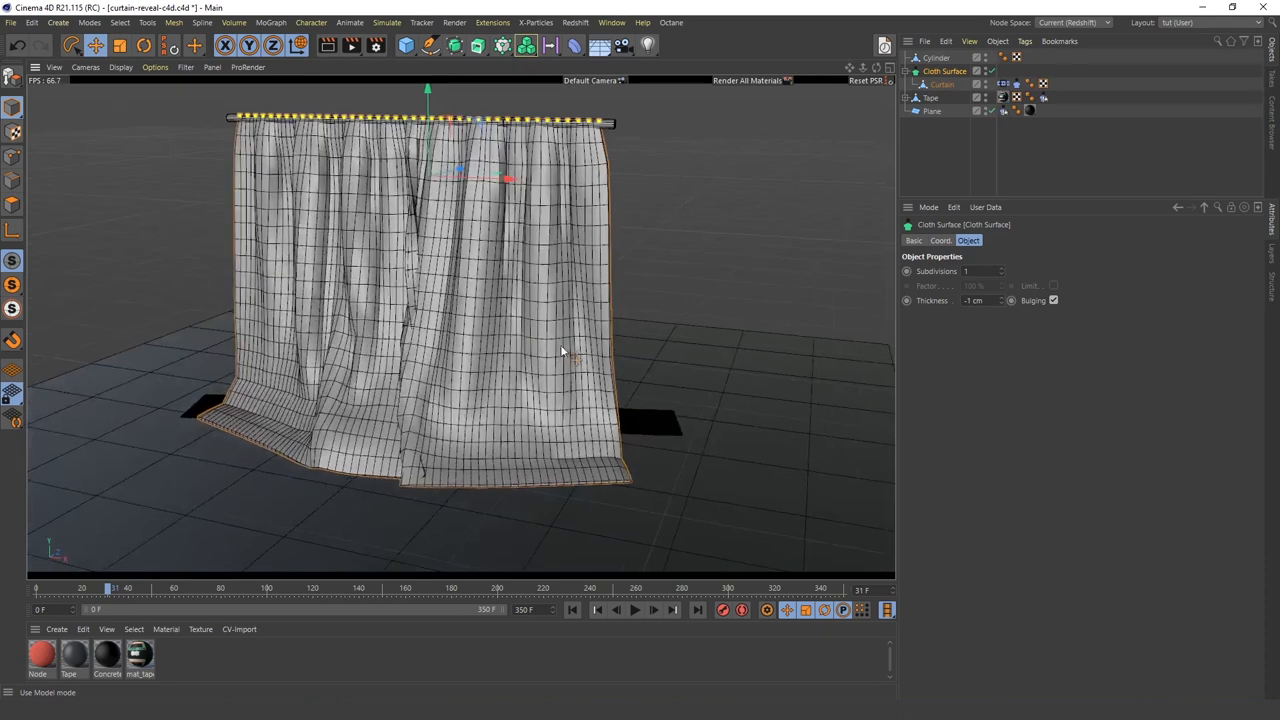
click(453, 45)
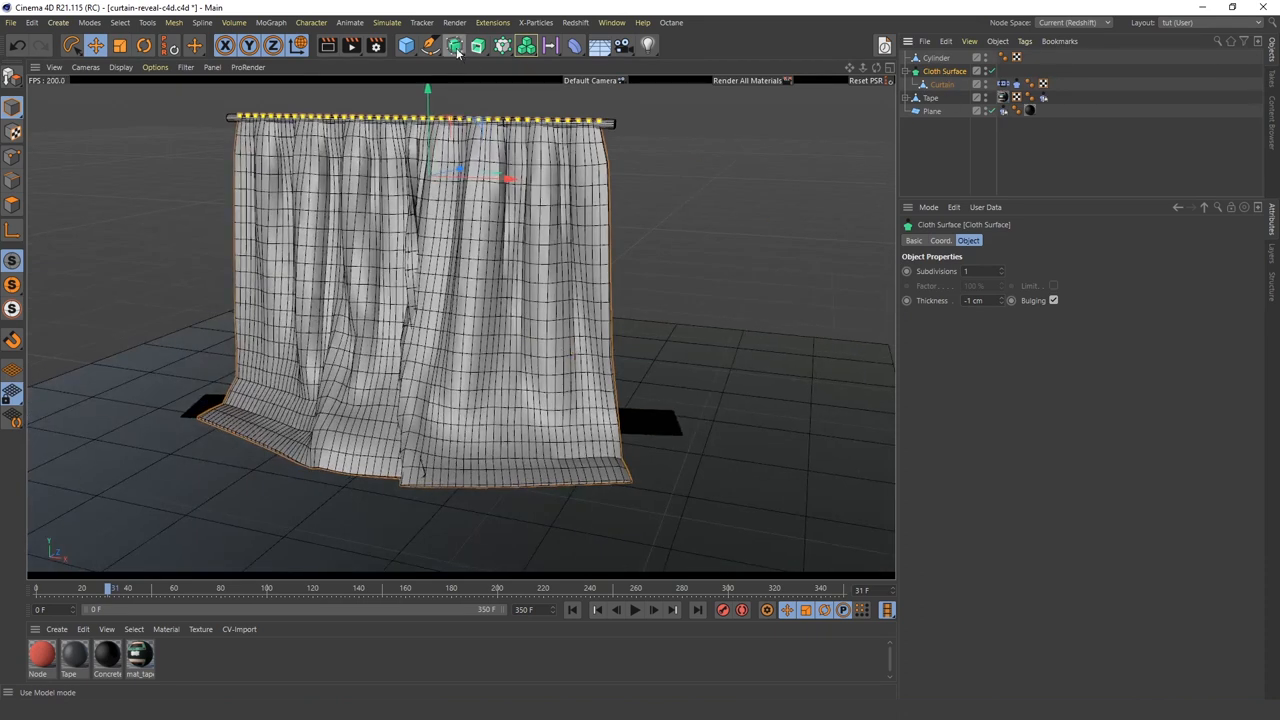
click(453, 45)
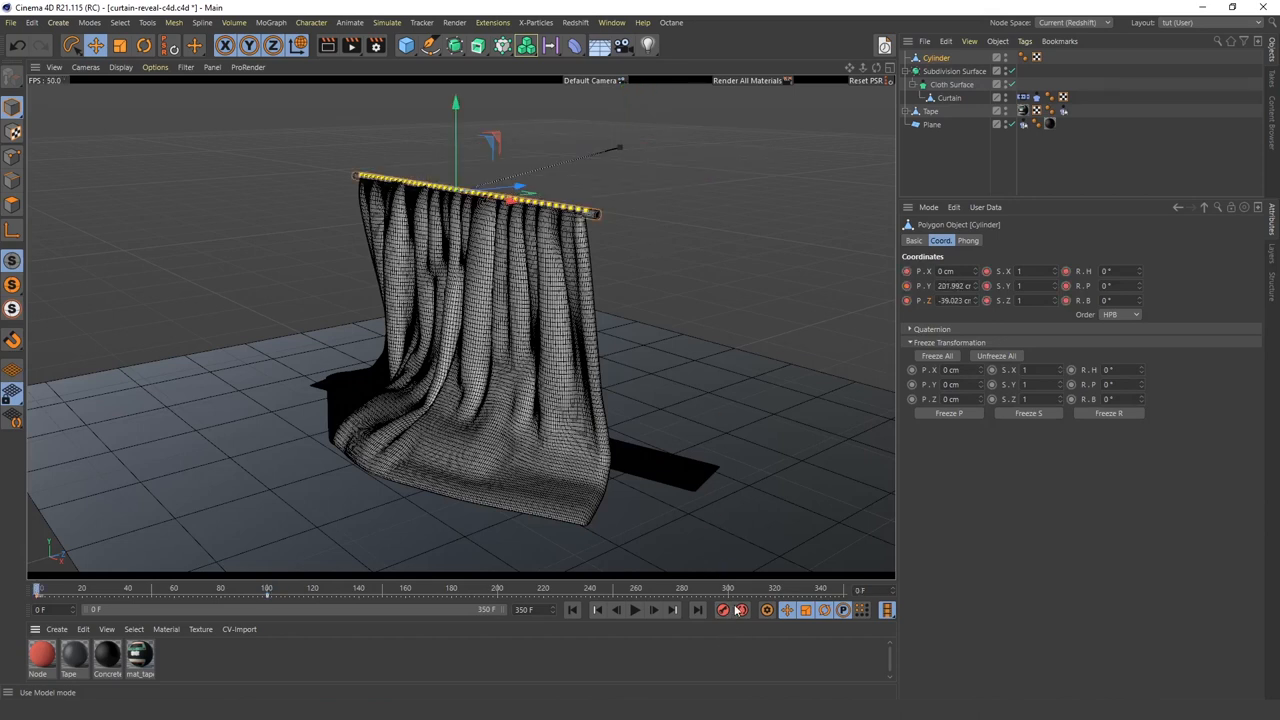
Step: Keyframe the Cylinder's position at different frames and play back the rising curtain
click(635, 610)
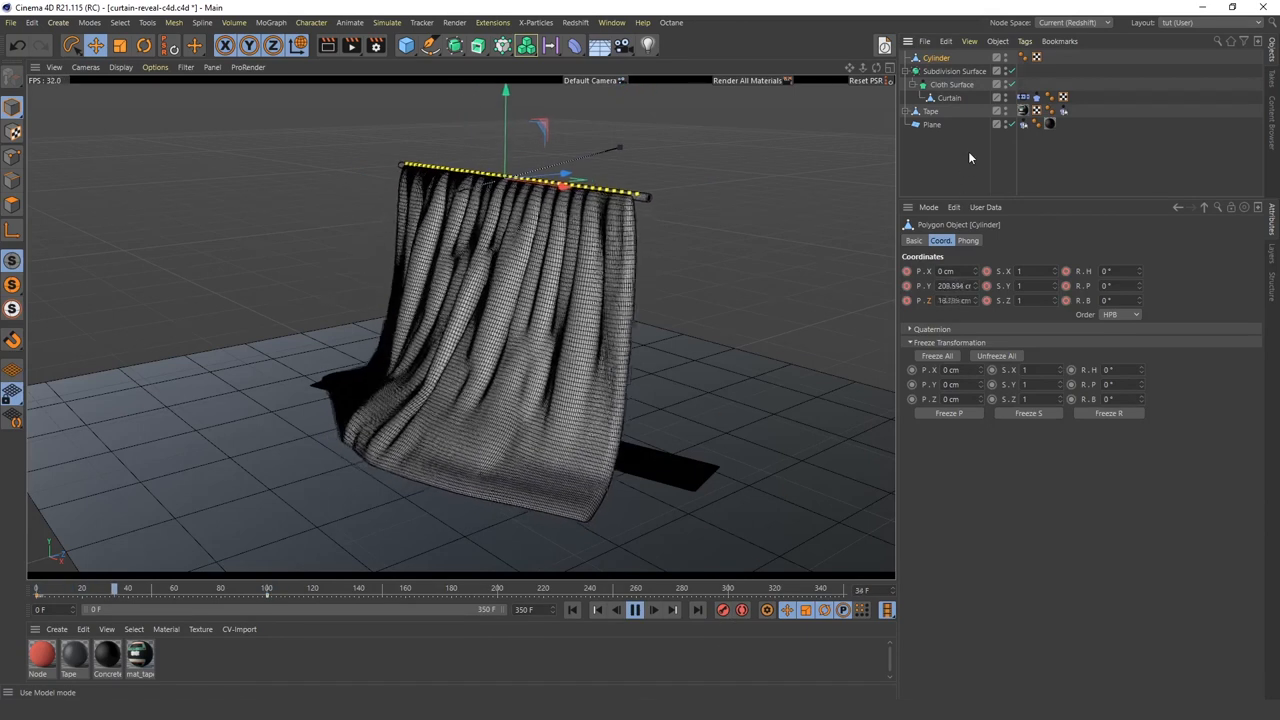